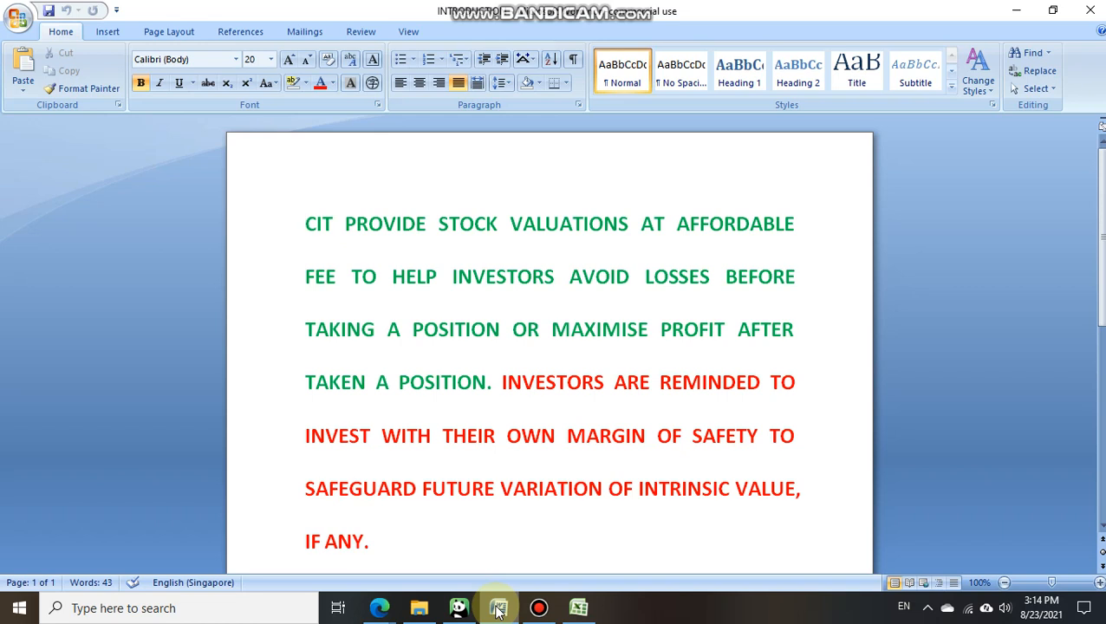
- Scroll through the Facebook post on China Resource Power's 2020Q4 results and HK$13.46 intrinsic value
left_click(306, 223)
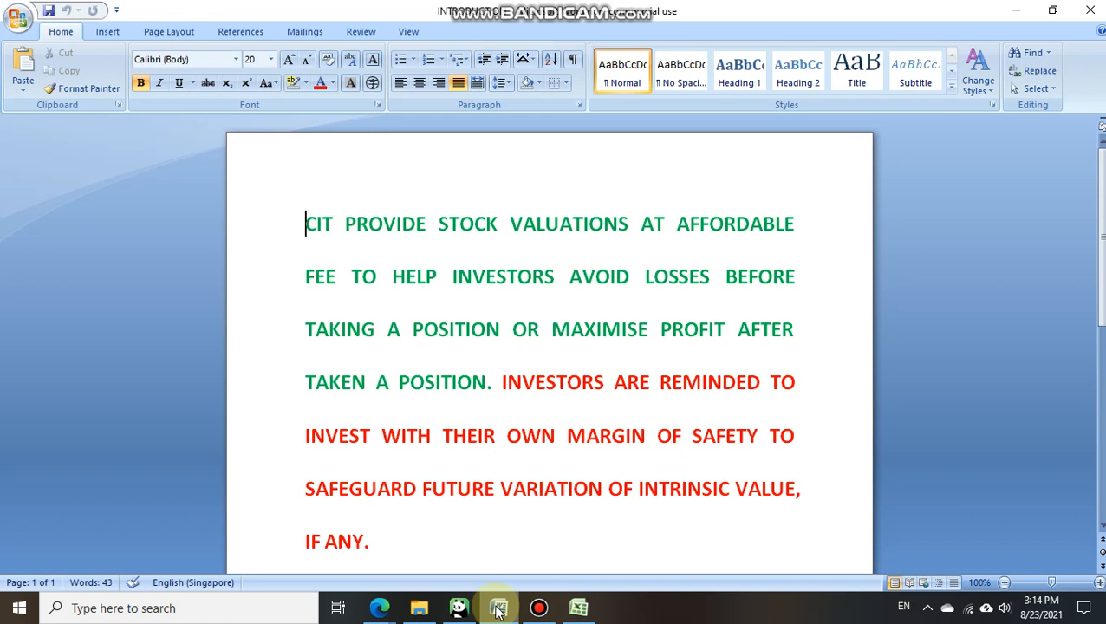
mouse_move(499, 609)
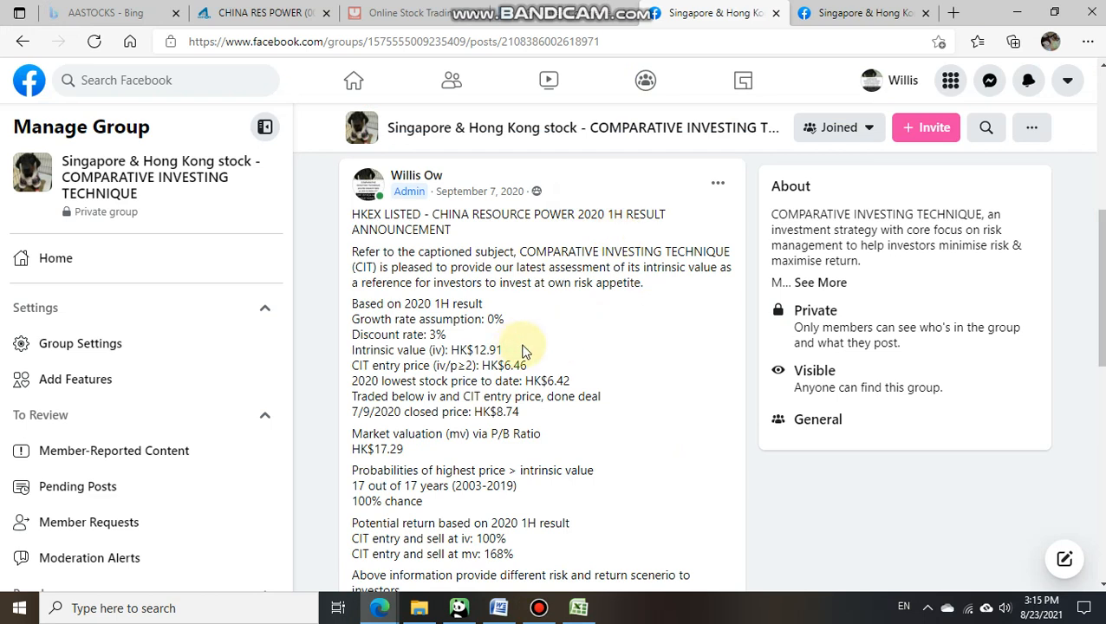
scroll("down", 3)
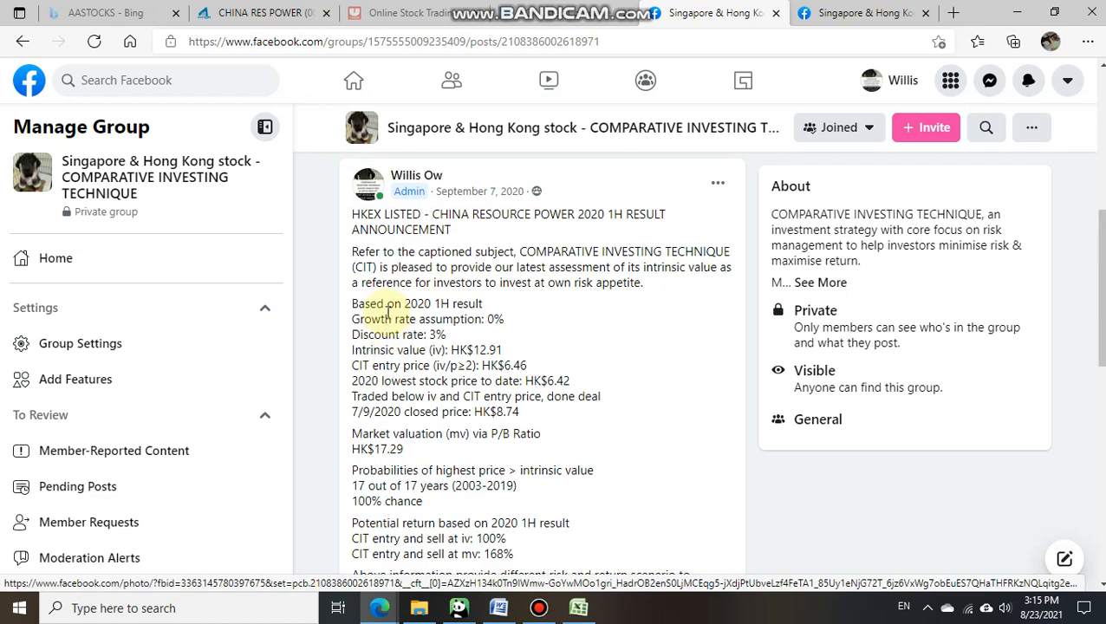
scroll("down", 3)
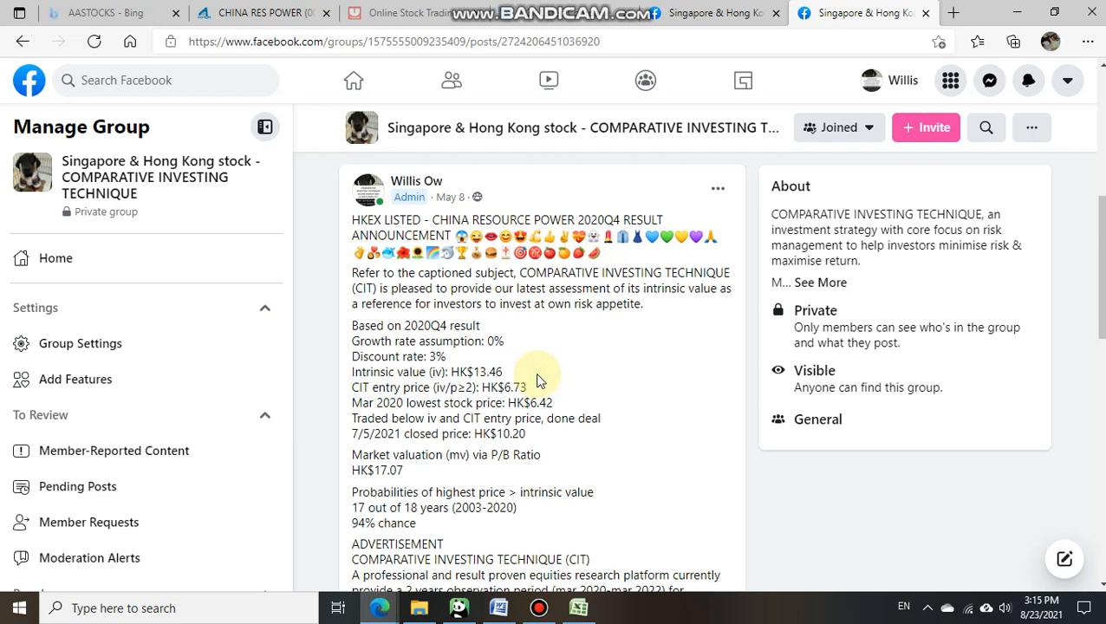
mouse_move(537, 443)
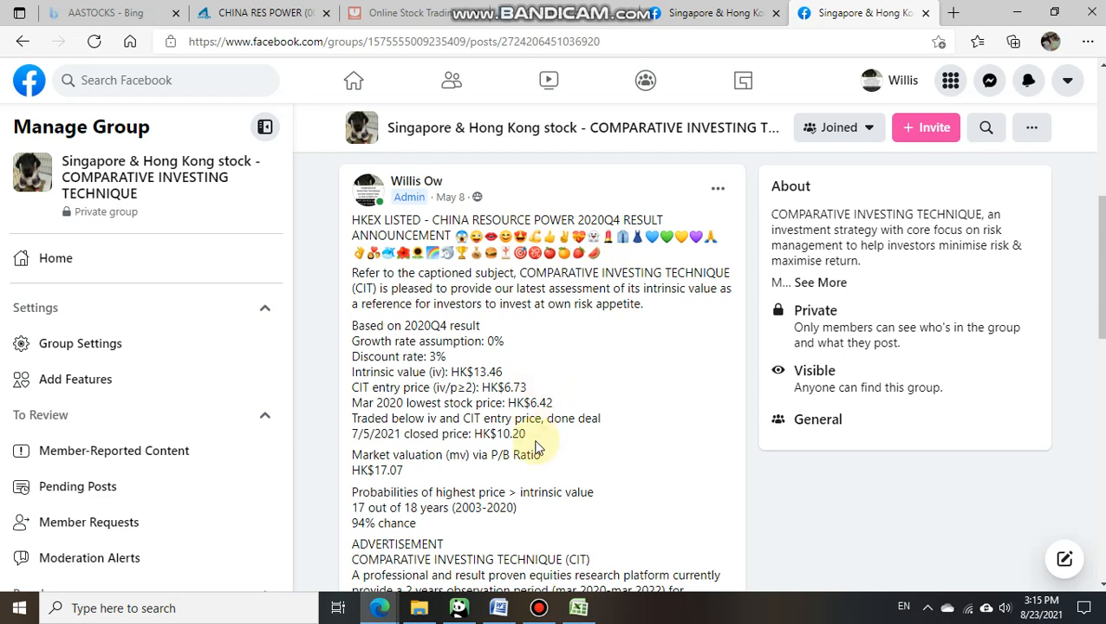
scroll("down", 3)
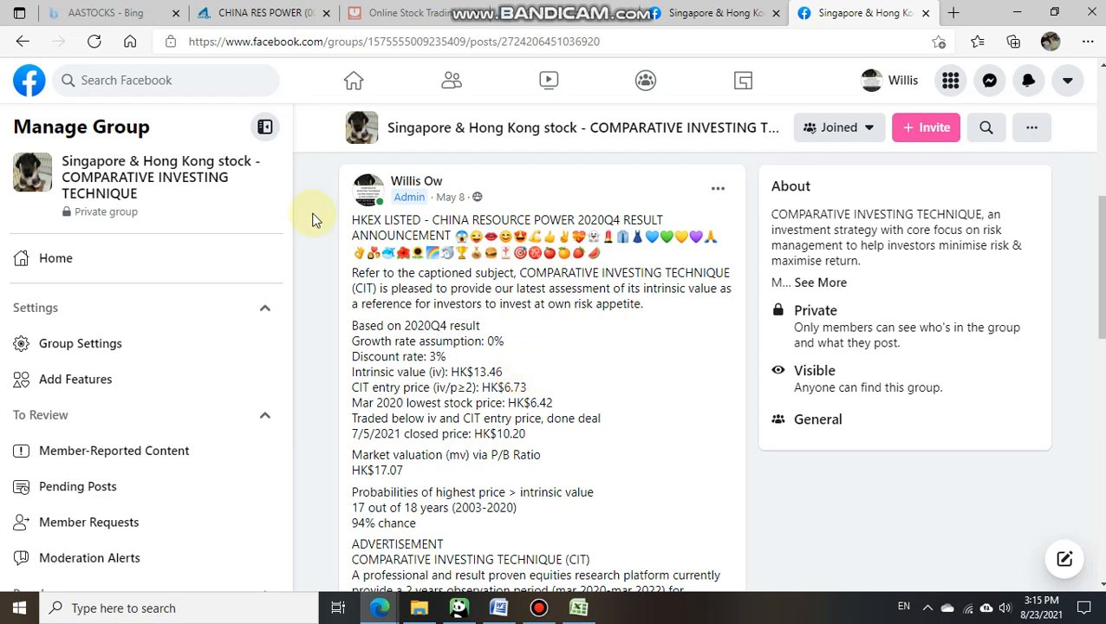
- Show the China Res Power (00836.HK) AASTOCKS quick quote: last price HK$18.420
left_click(260, 16)
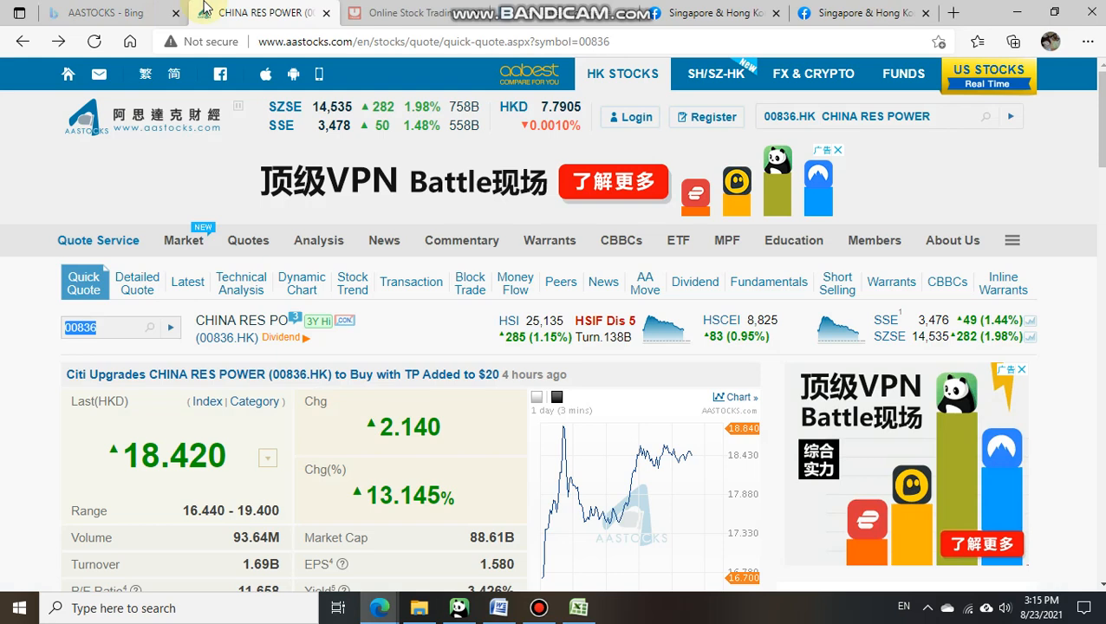
mouse_move(757, 160)
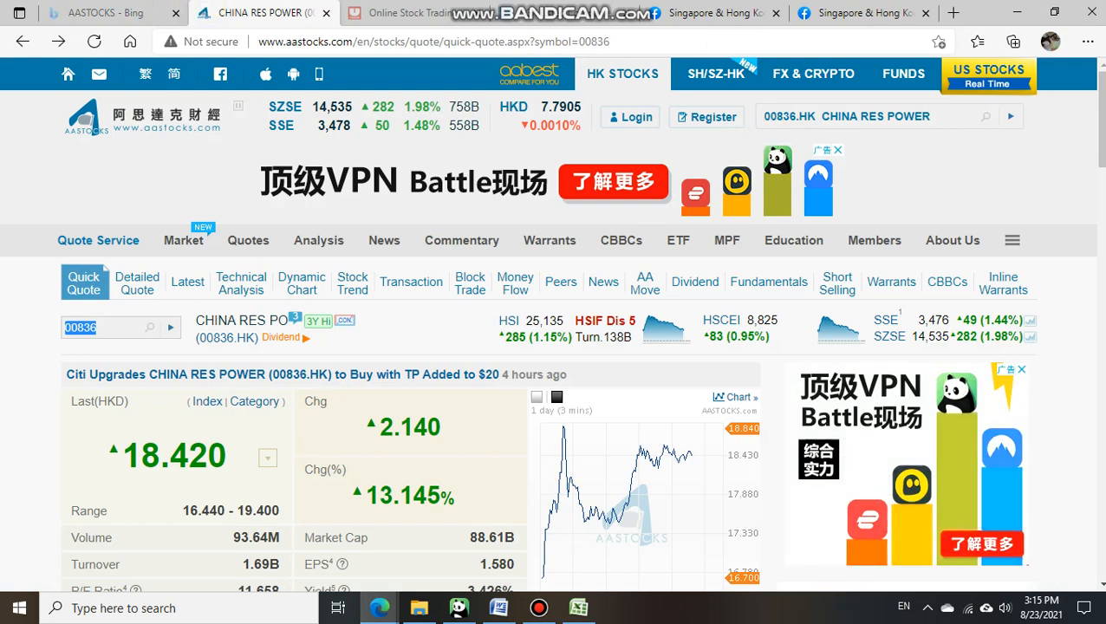
scroll("down", 3)
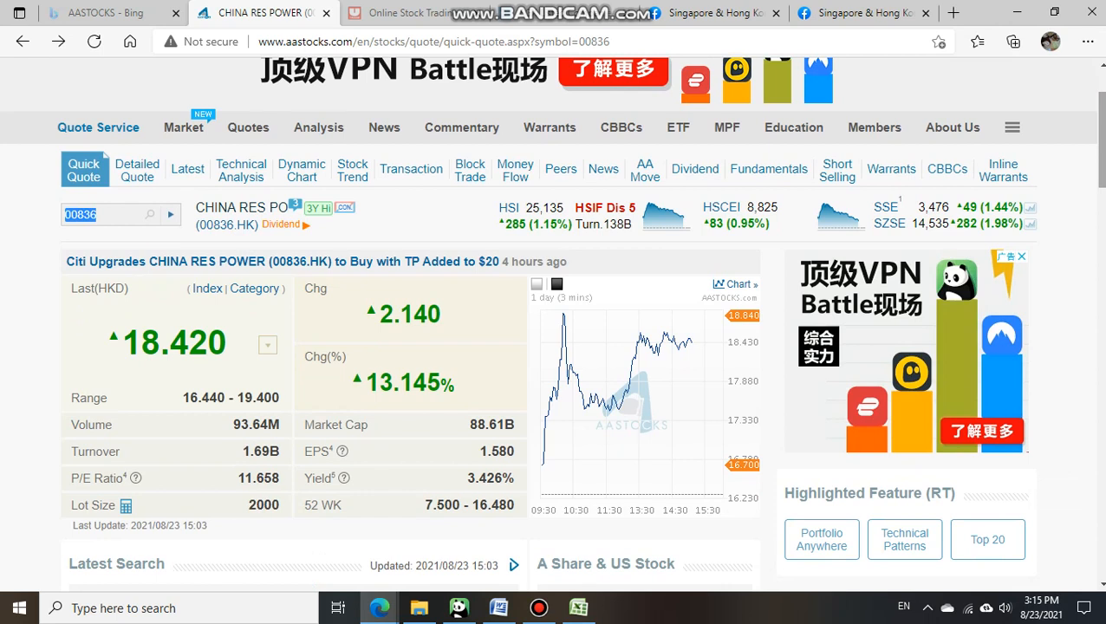
mouse_move(226, 471)
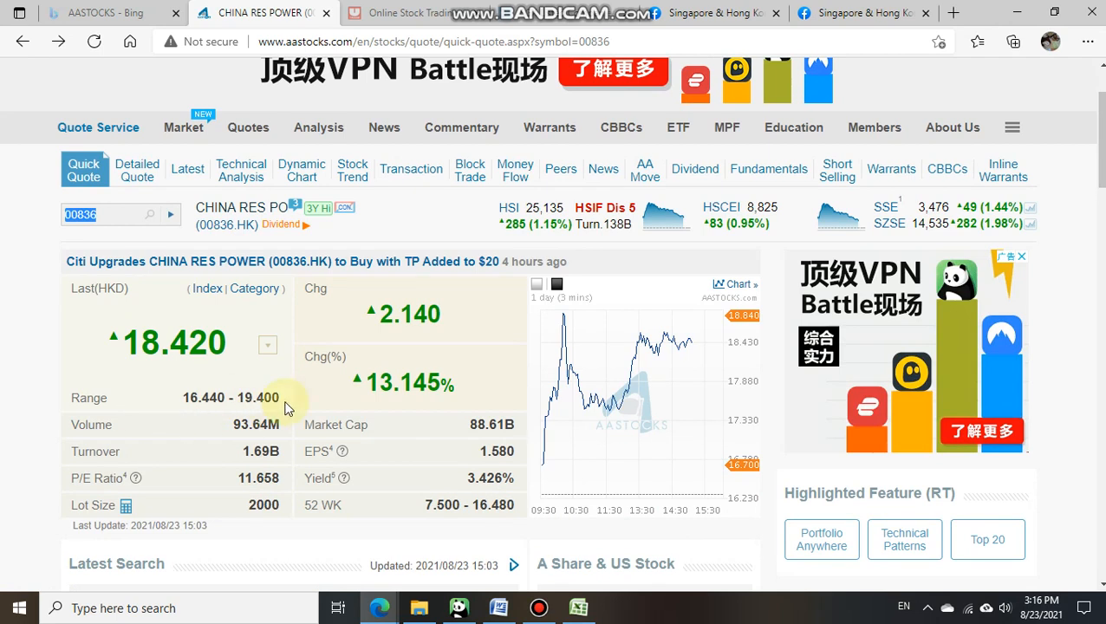
mouse_move(589, 596)
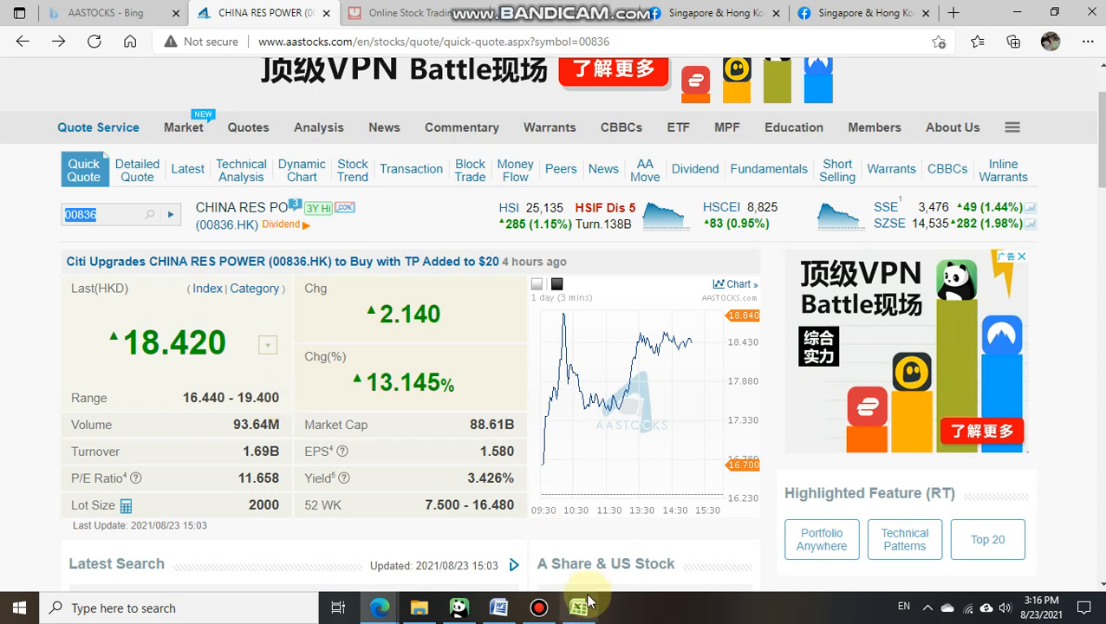
- Bring up the Excel sheet with intrinsic values $12.91/$13.46 and share prices $18.42/$19.40
left_click(579, 606)
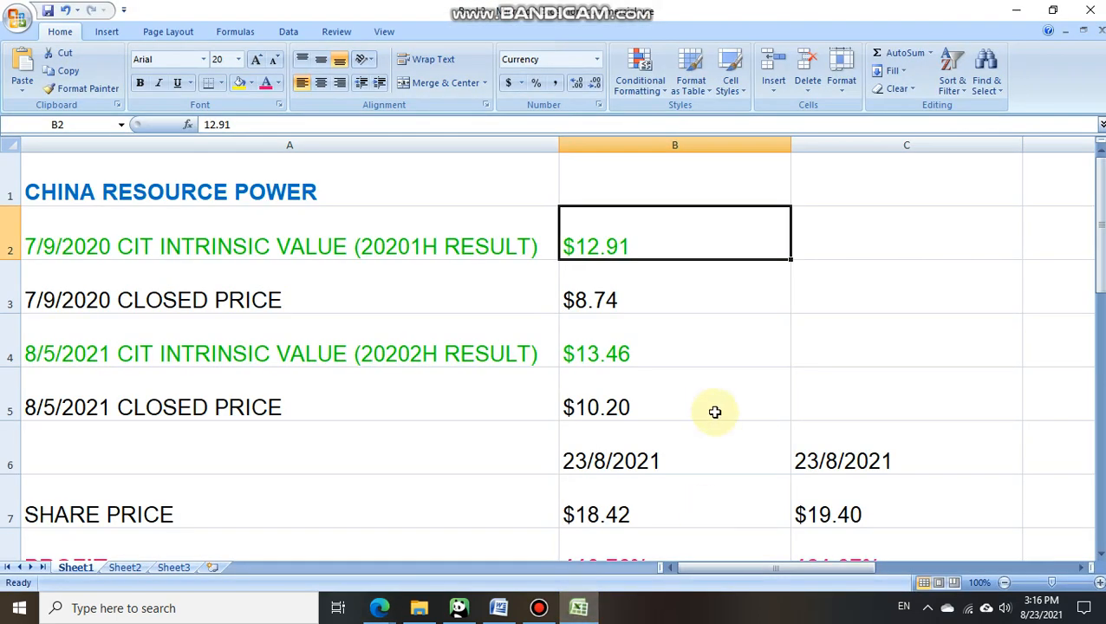
mouse_move(736, 421)
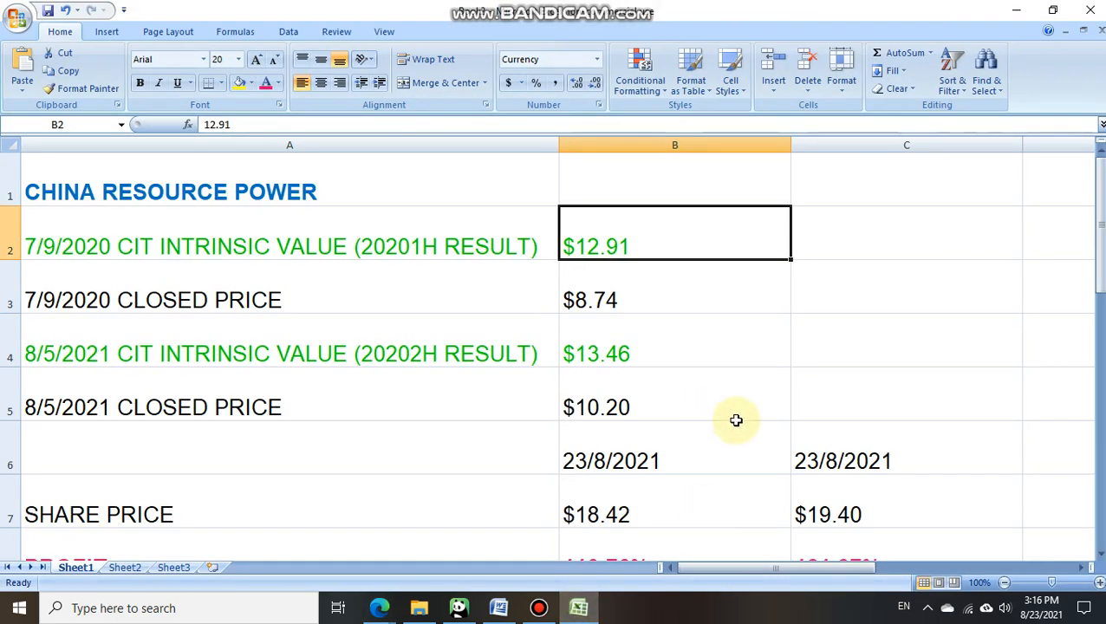
mouse_move(432, 238)
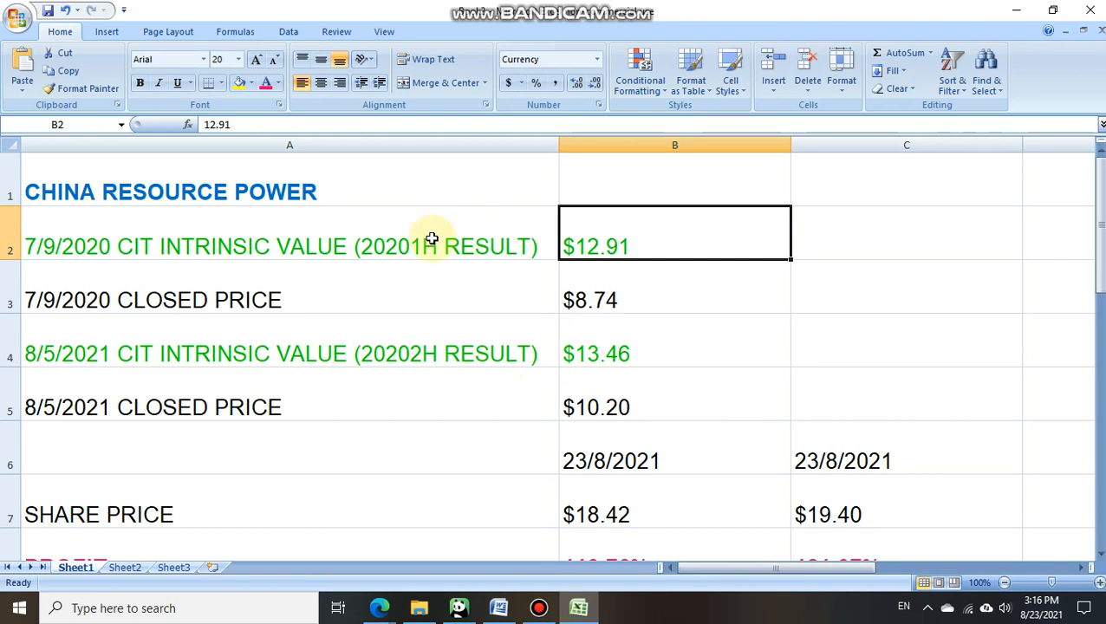
mouse_move(332, 231)
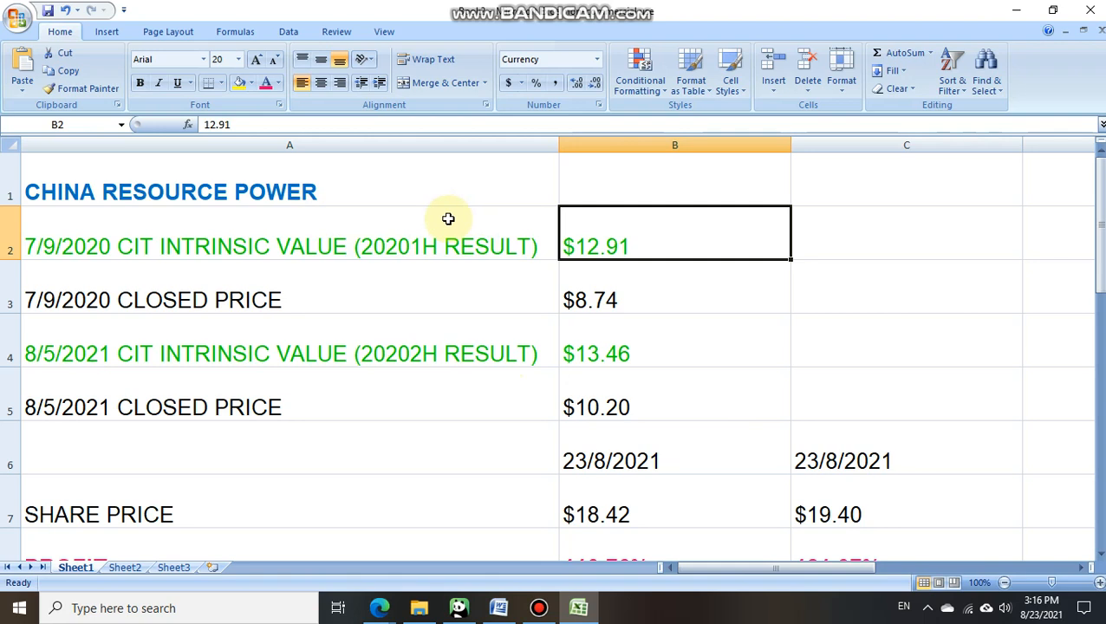
mouse_move(659, 224)
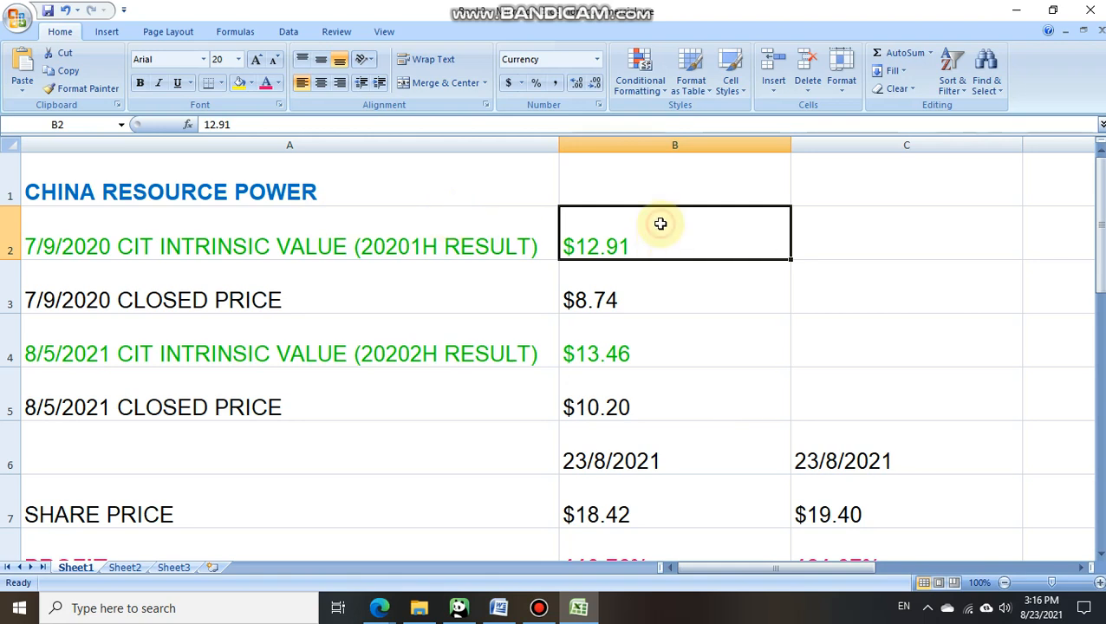
mouse_move(683, 253)
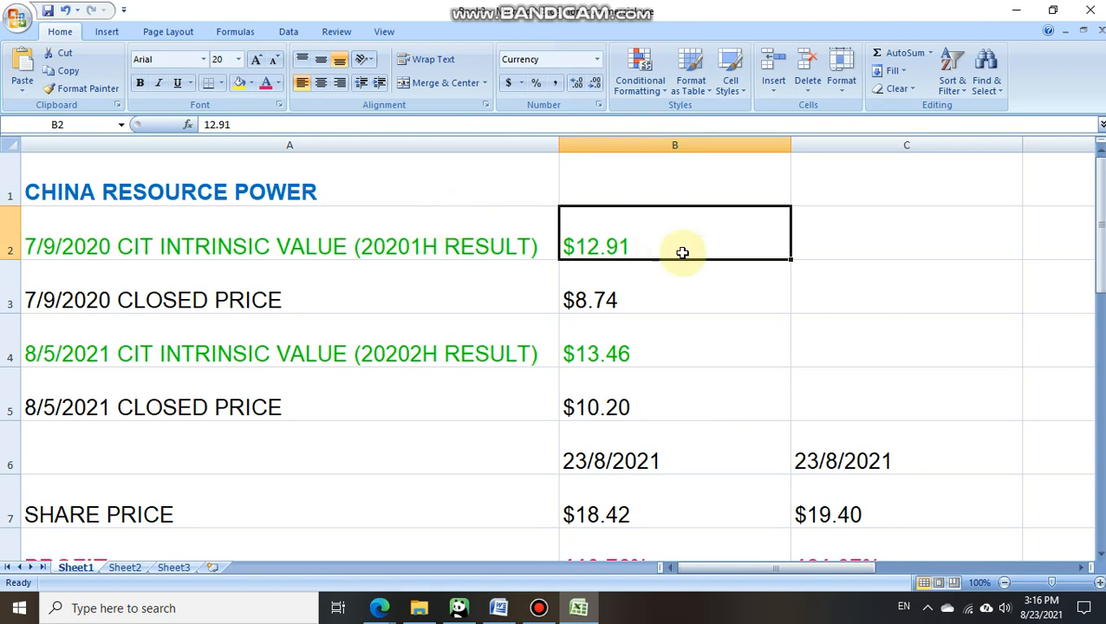
mouse_move(664, 290)
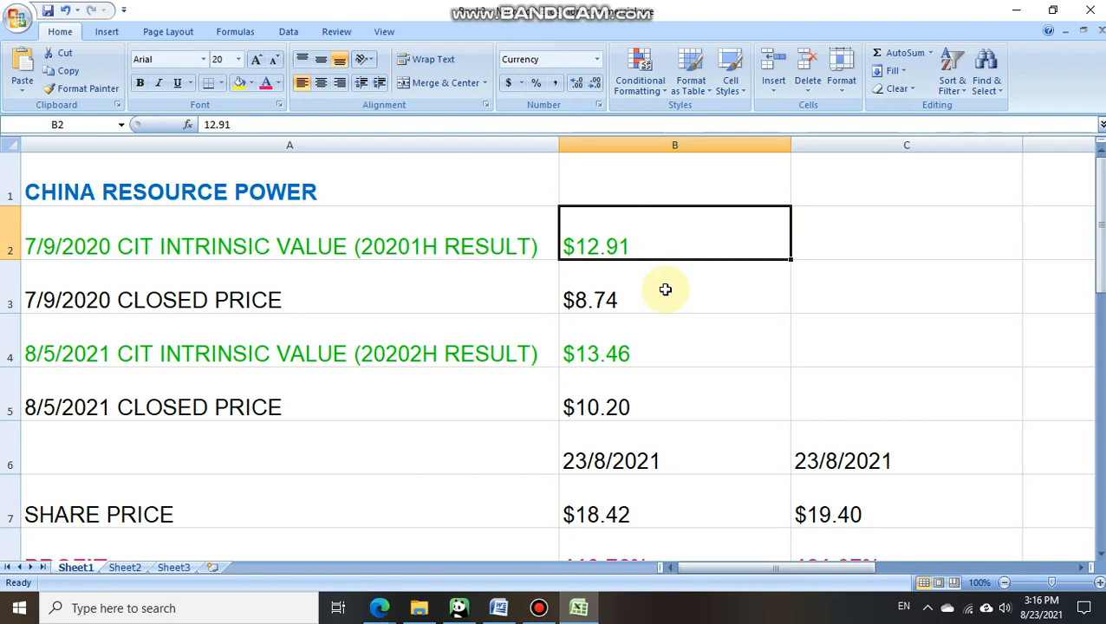
left_click(666, 290)
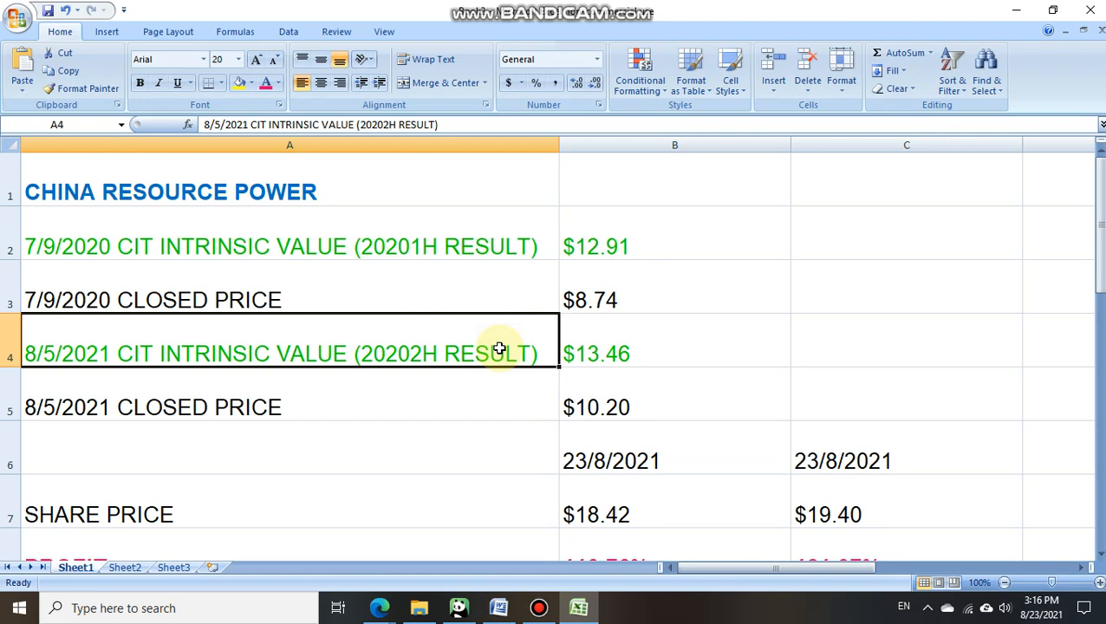
mouse_move(468, 346)
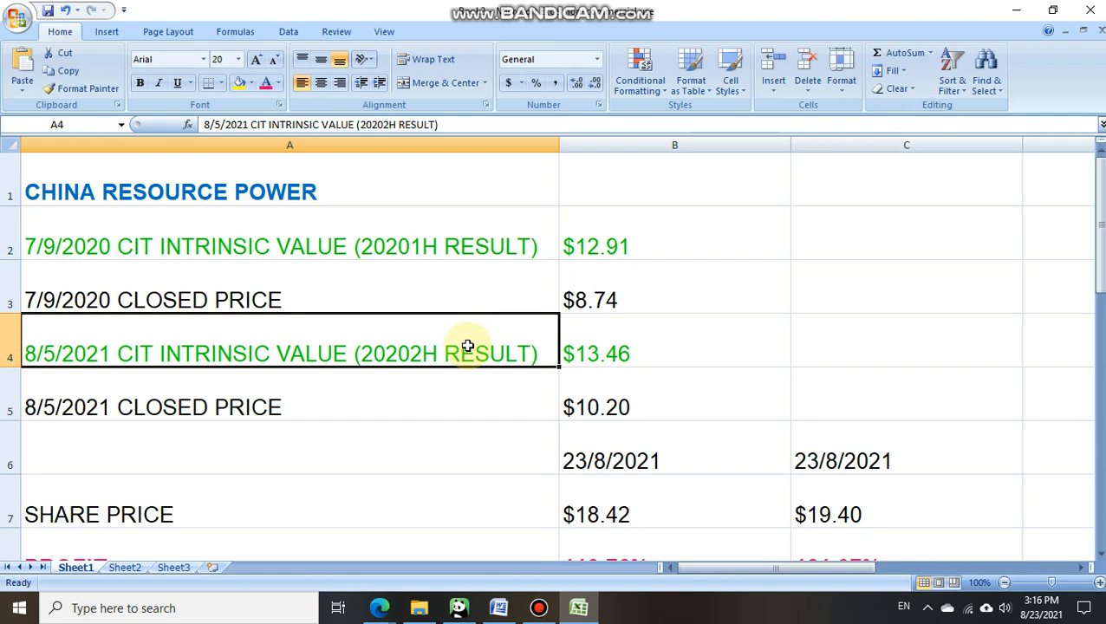
left_click(684, 345)
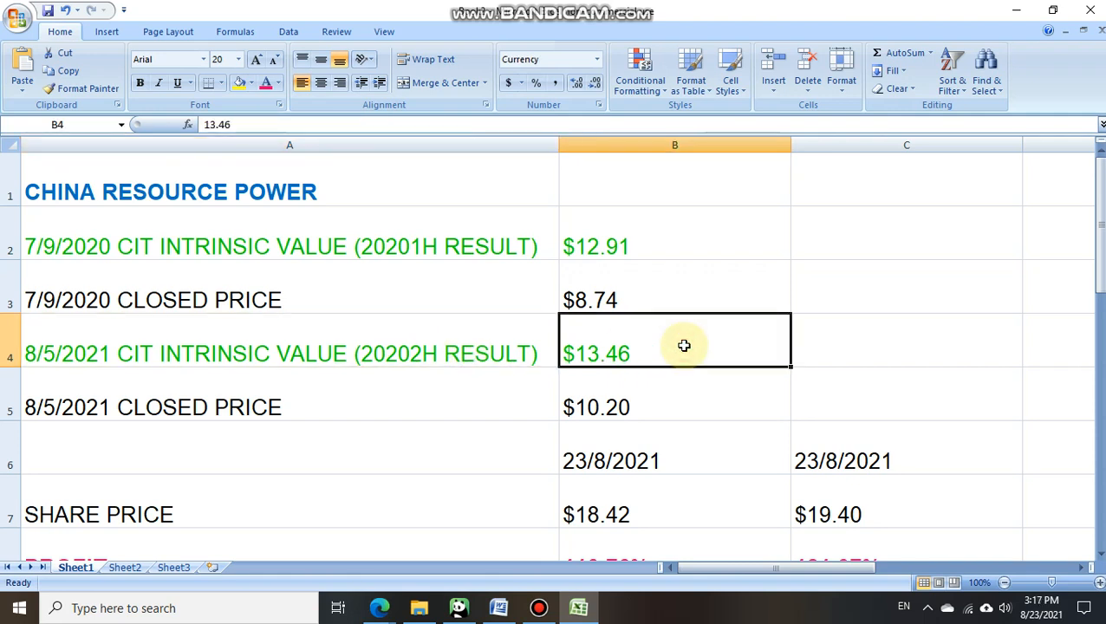
left_click(677, 408)
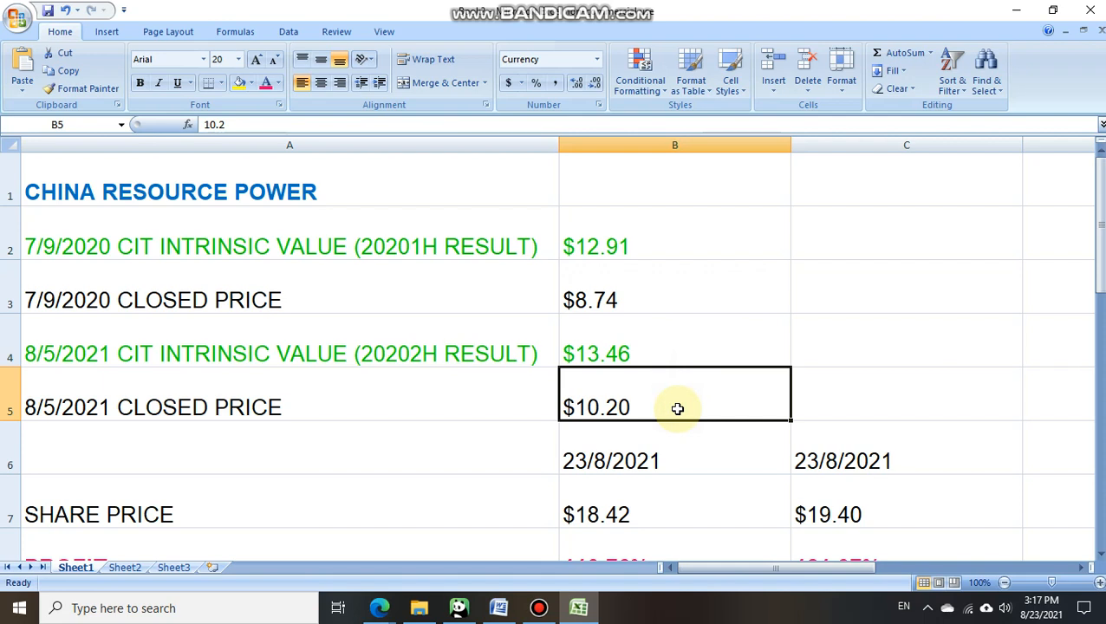
left_click(659, 285)
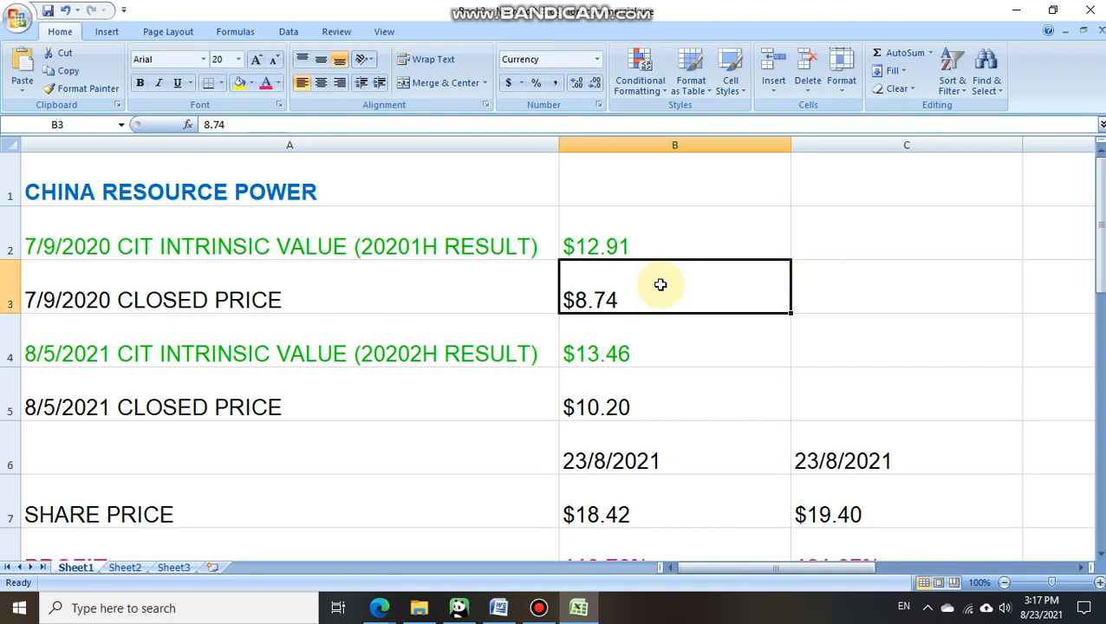
left_click(703, 460)
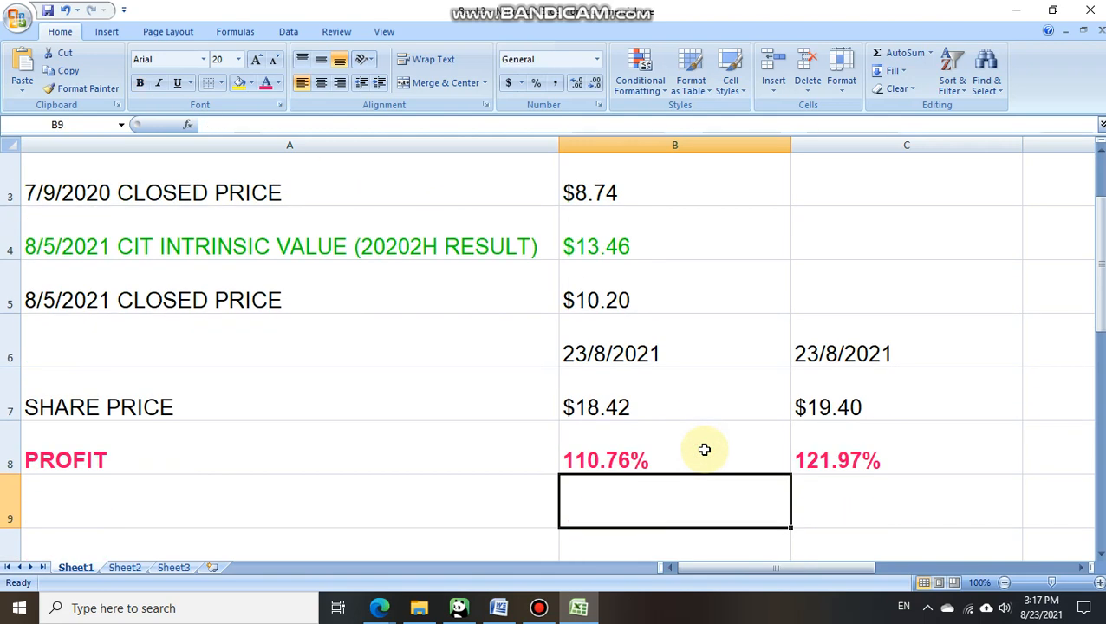
mouse_move(687, 386)
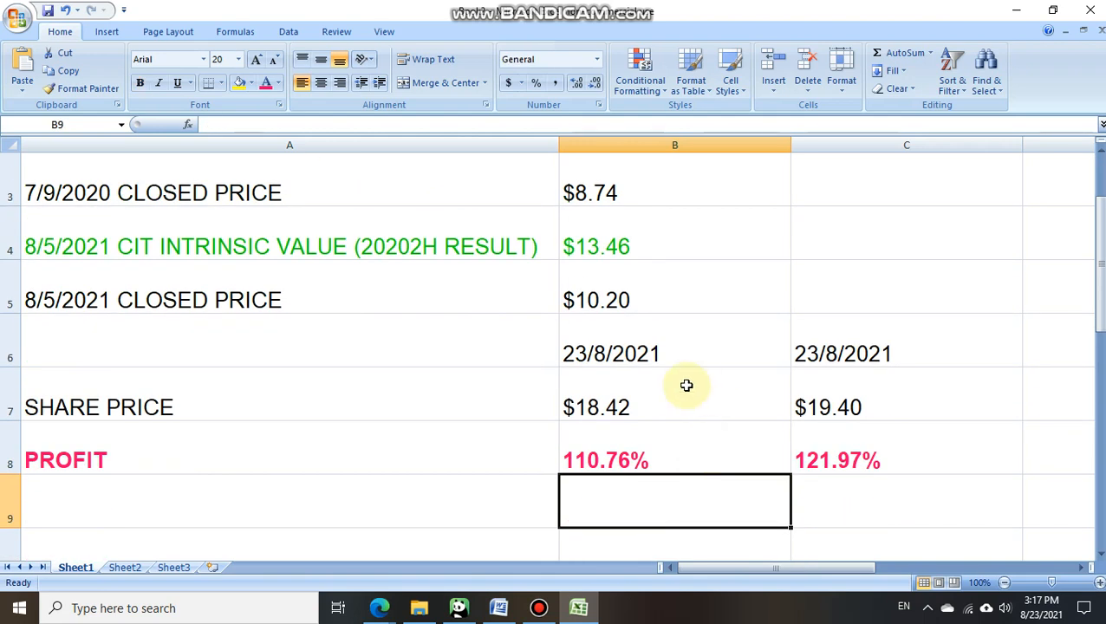
left_click(687, 386)
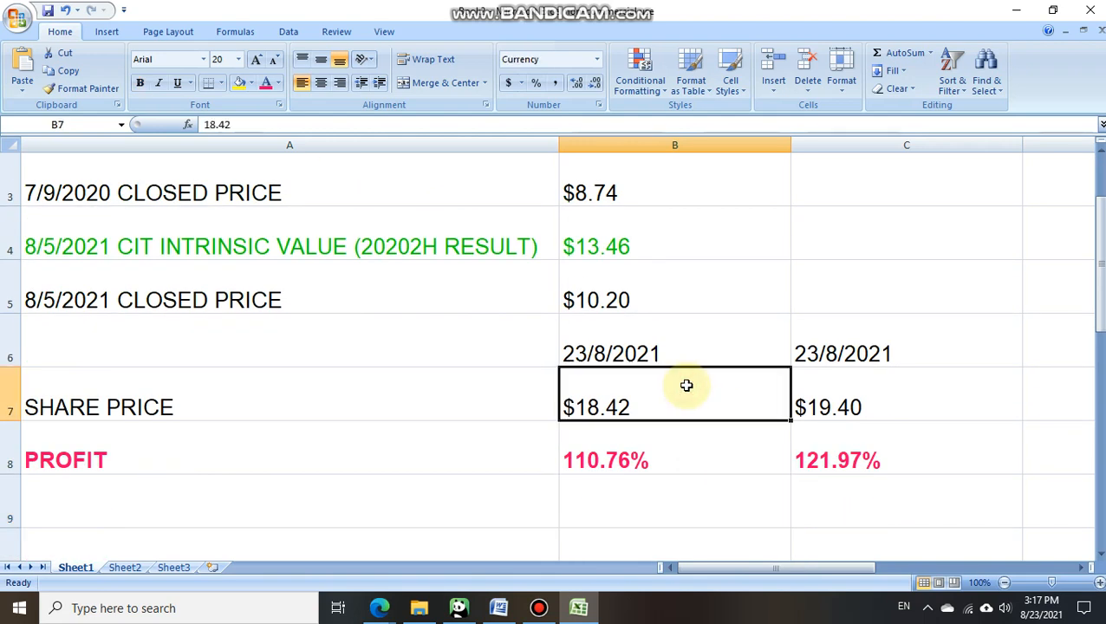
left_click(654, 442)
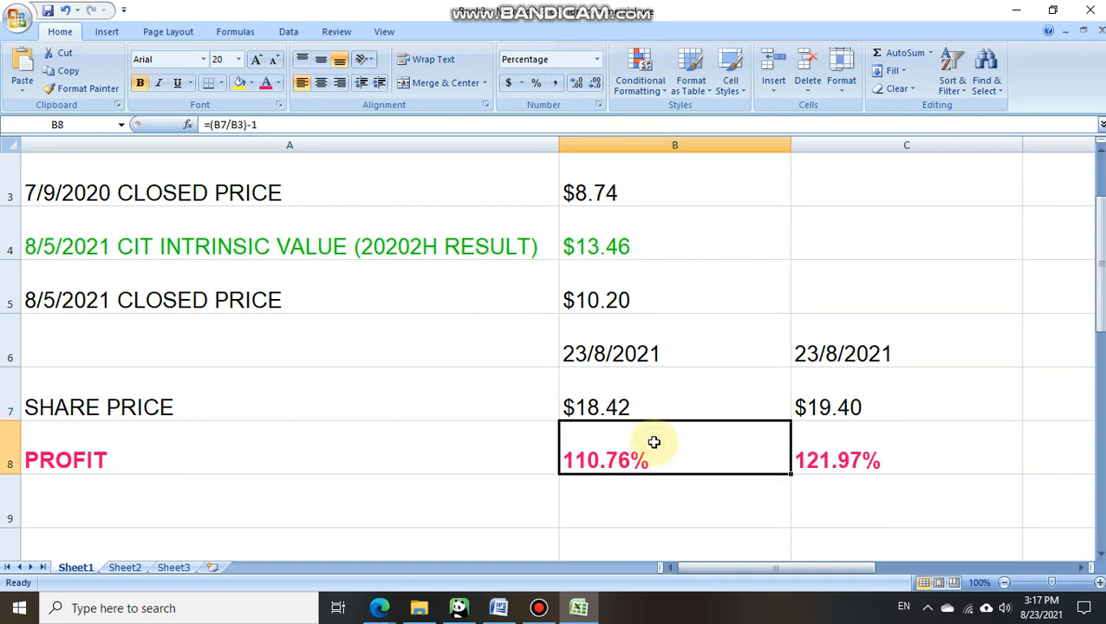
mouse_move(672, 442)
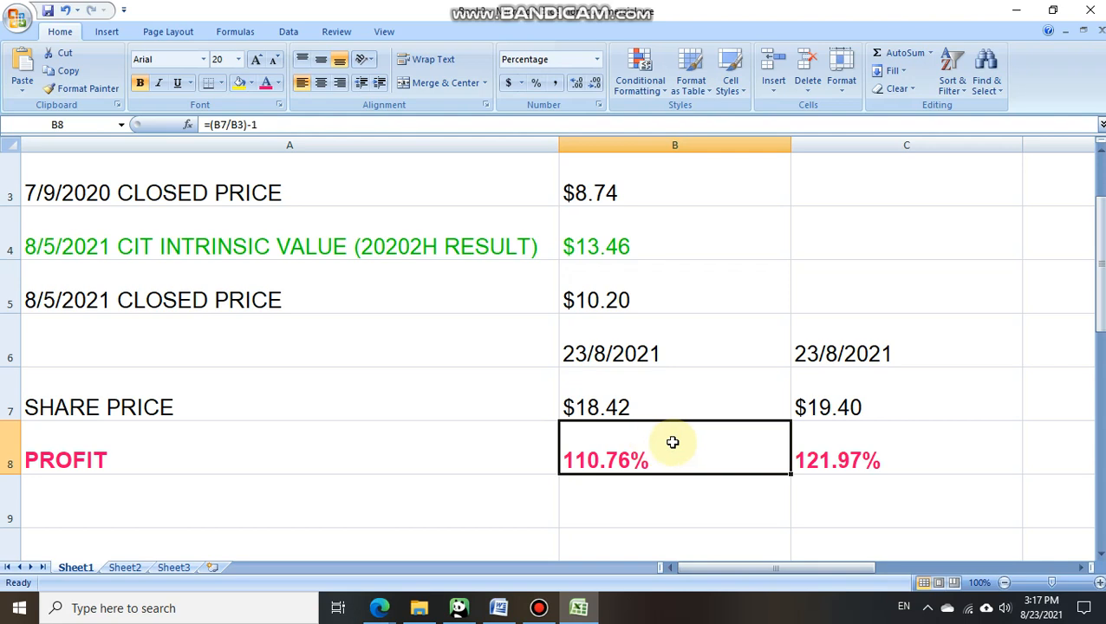
left_click(884, 406)
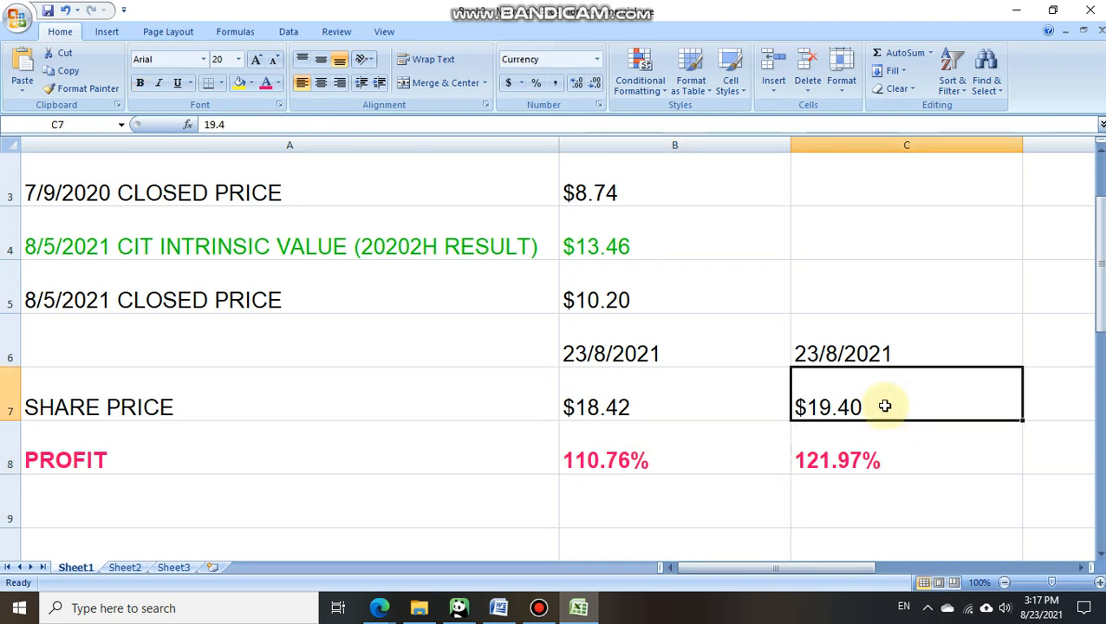
mouse_move(873, 447)
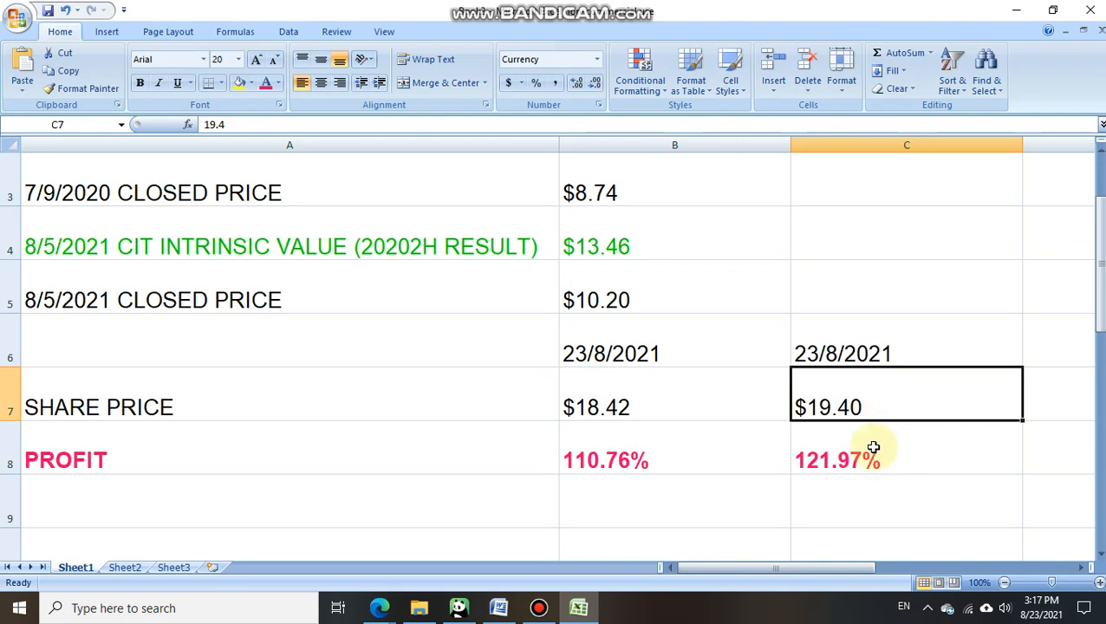